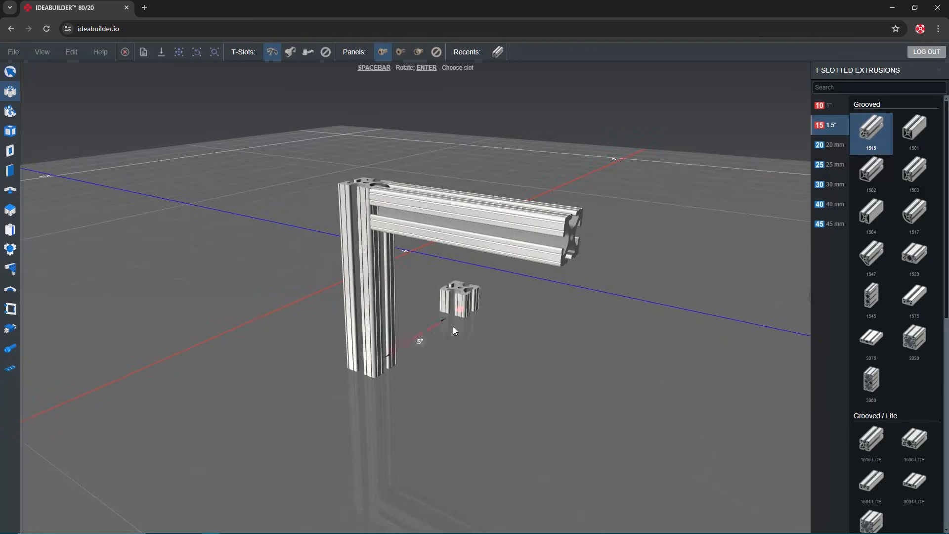
Drop the last 3380 fastener into the corner to close the four-bar 1515 rectangle.
drag(457, 303, 411, 354)
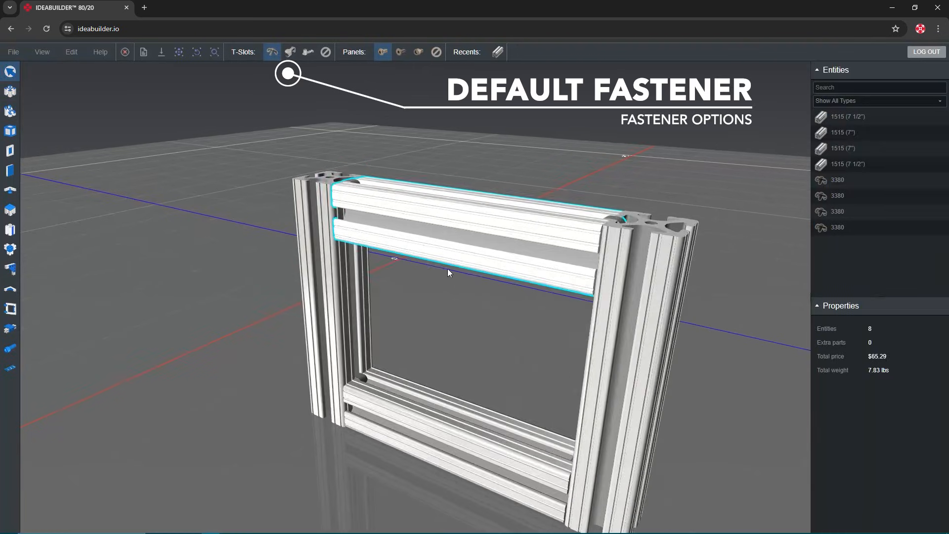
Select the 7-inch and 7 1/2-inch 1515 extrusions together.
drag(448, 273, 333, 163)
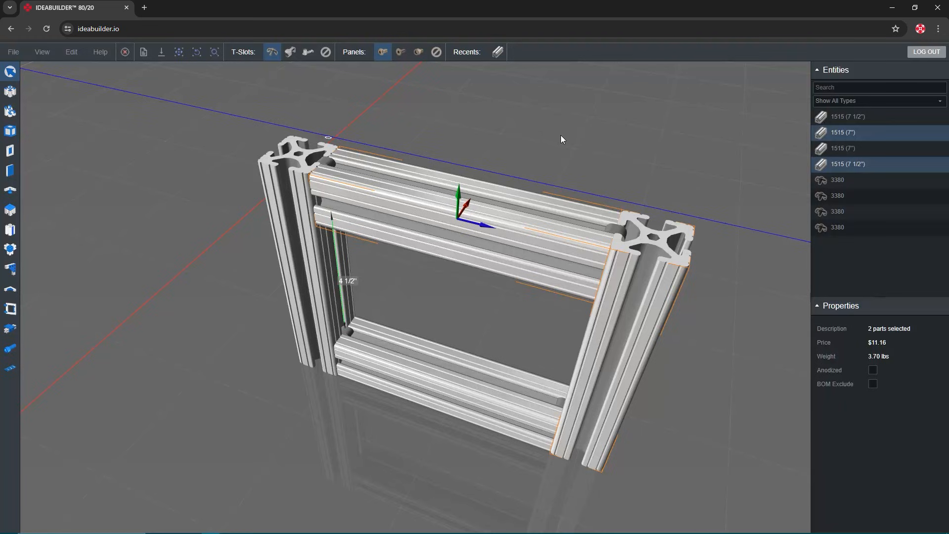
Set Anchor Fastener as default and bridge the uprights with a single 7-inch 1530 rail.
click(290, 51)
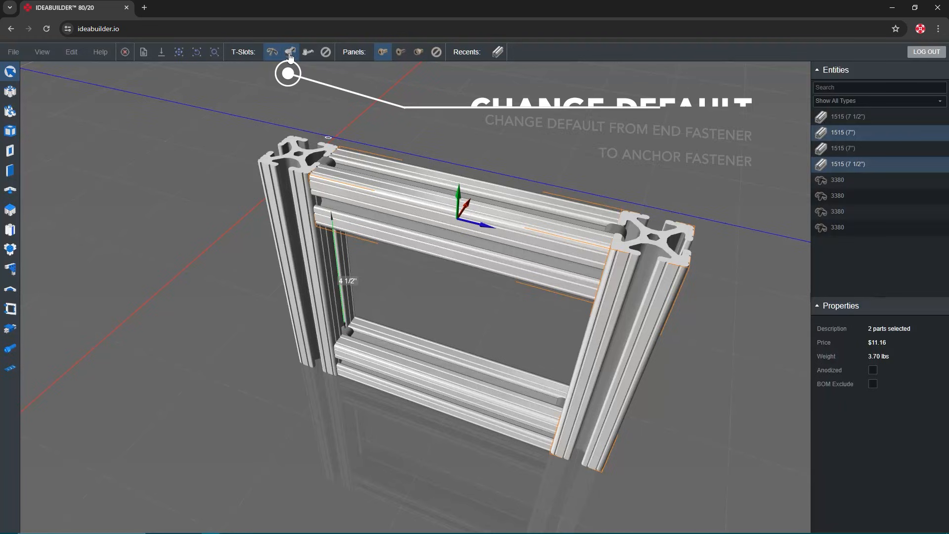
click(289, 53)
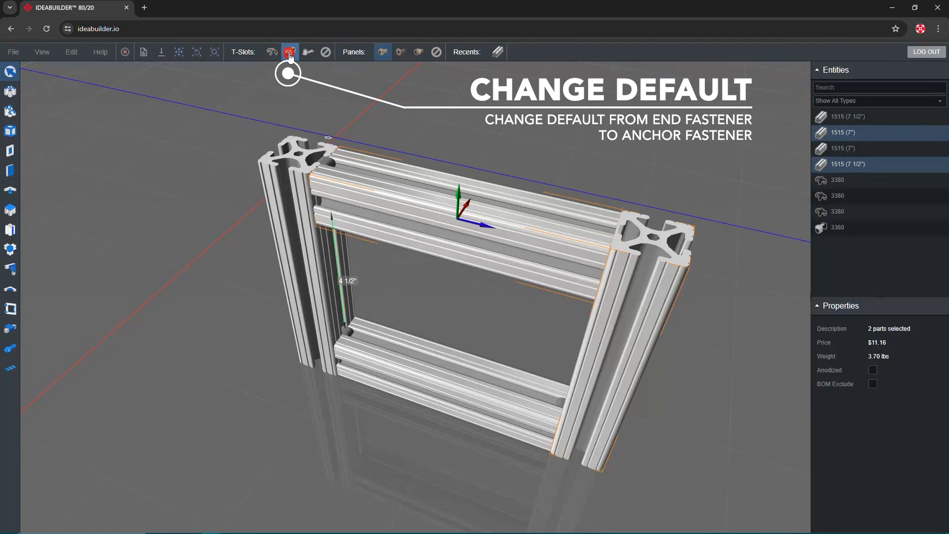
click(289, 53)
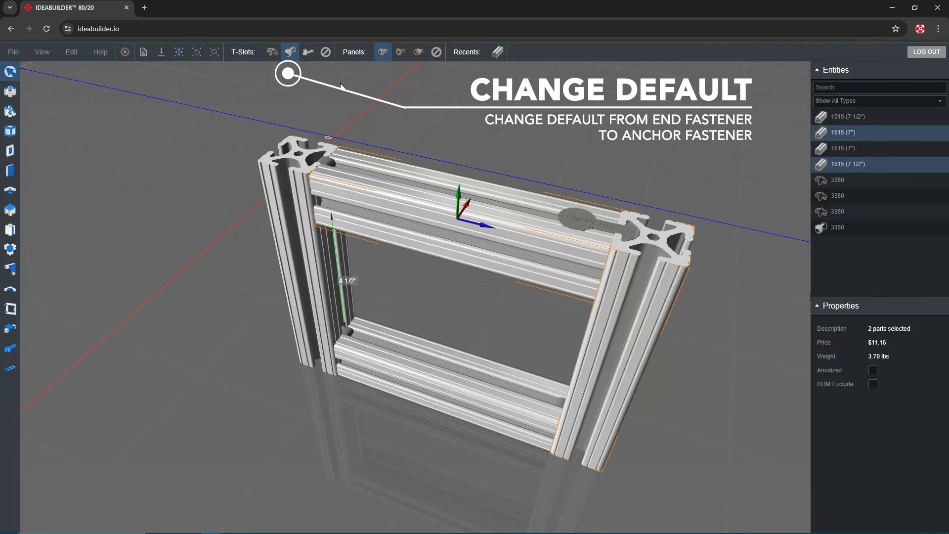
click(526, 155)
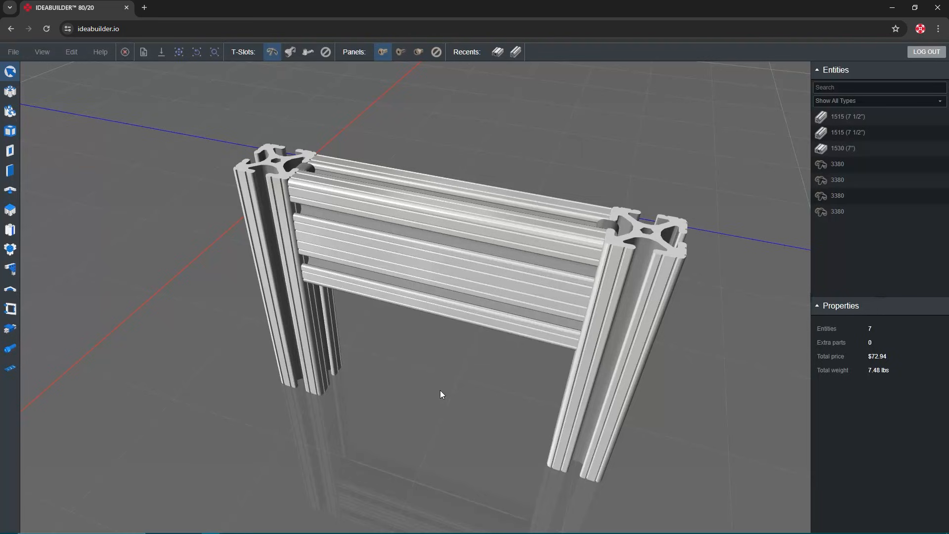
Swap the 1530 rail's 3380 fasteners for 13187 and 13188 central connectors.
click(271, 52)
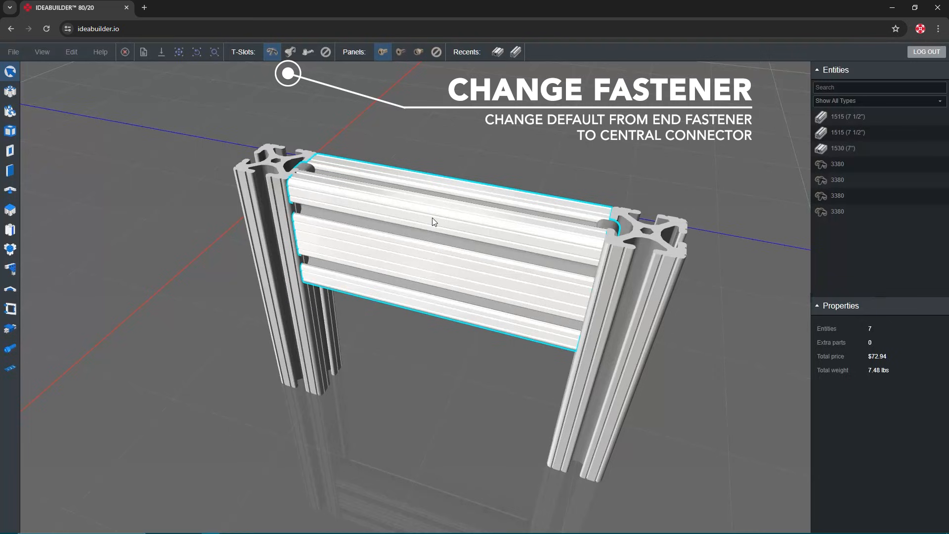
click(308, 52)
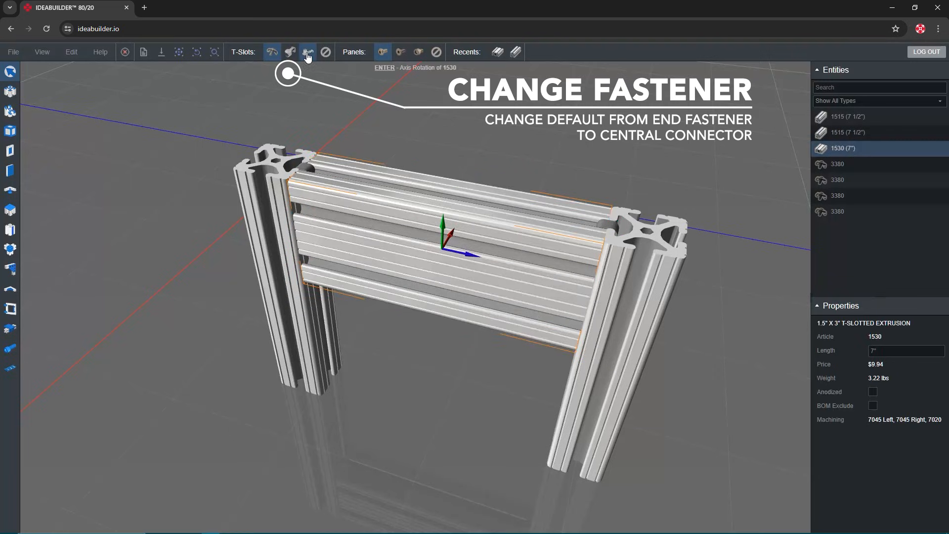
click(308, 52)
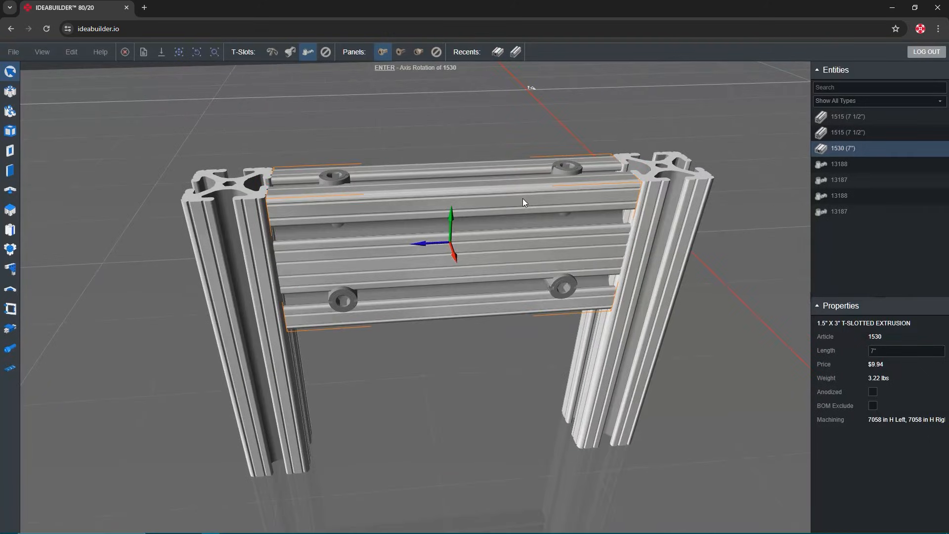
Orbit the frame to inspect the rail's central connectors.
drag(524, 201, 378, 314)
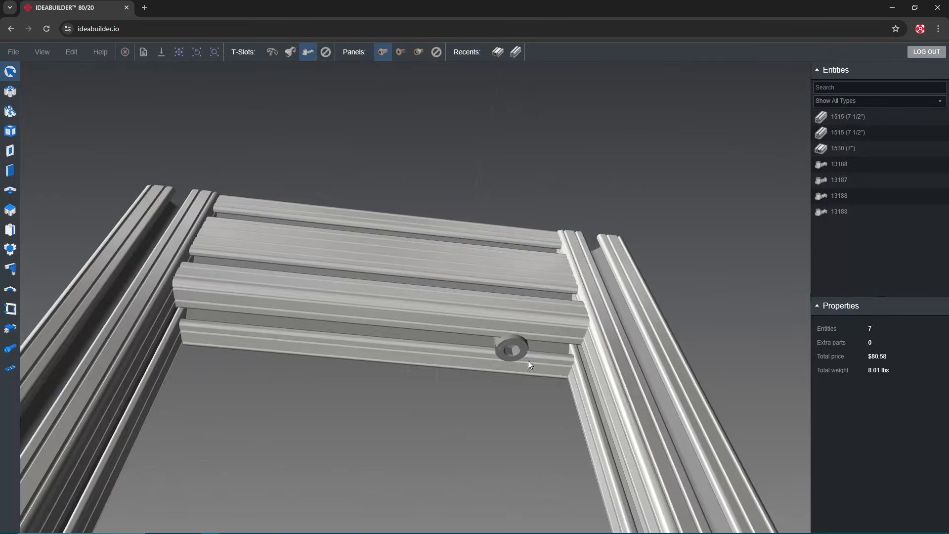
Select a 13188 connector and show its Article replacement options (13187 or 13188).
drag(530, 363, 507, 302)
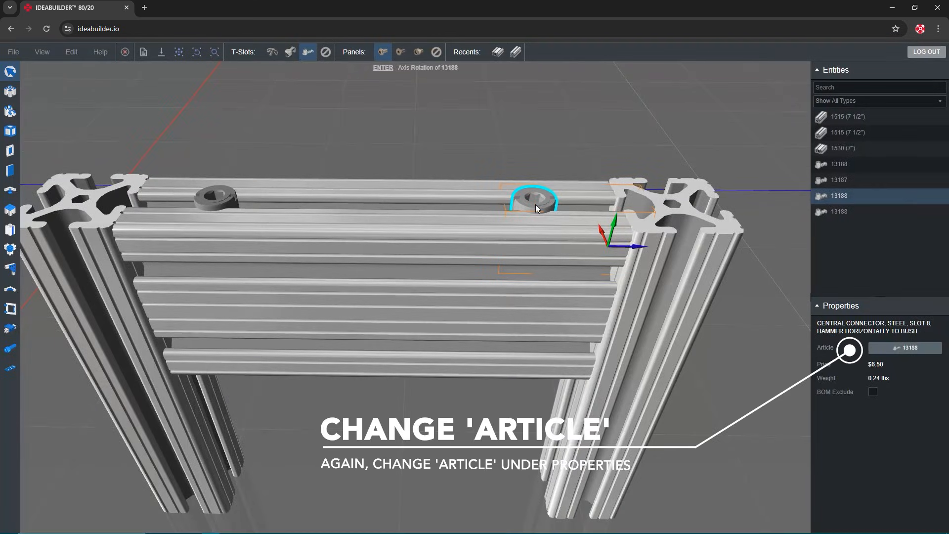
click(905, 347)
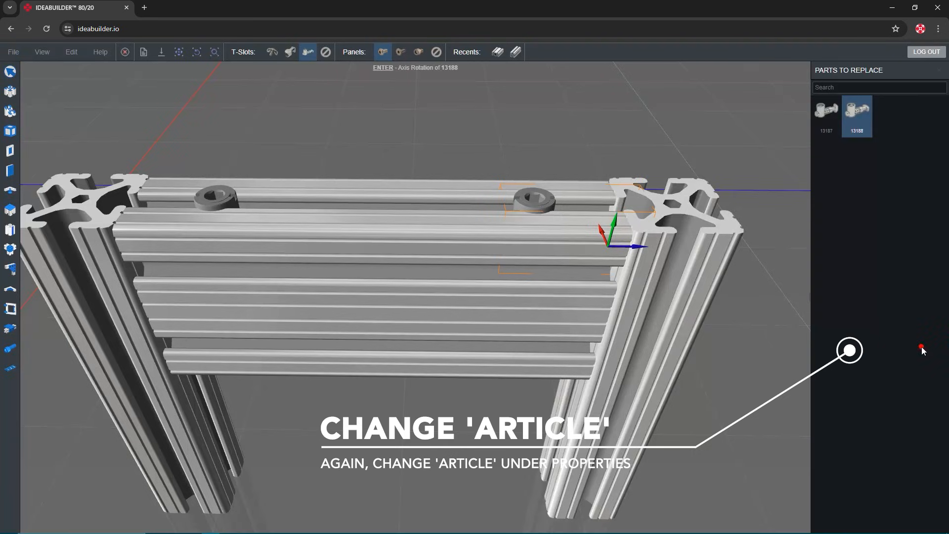